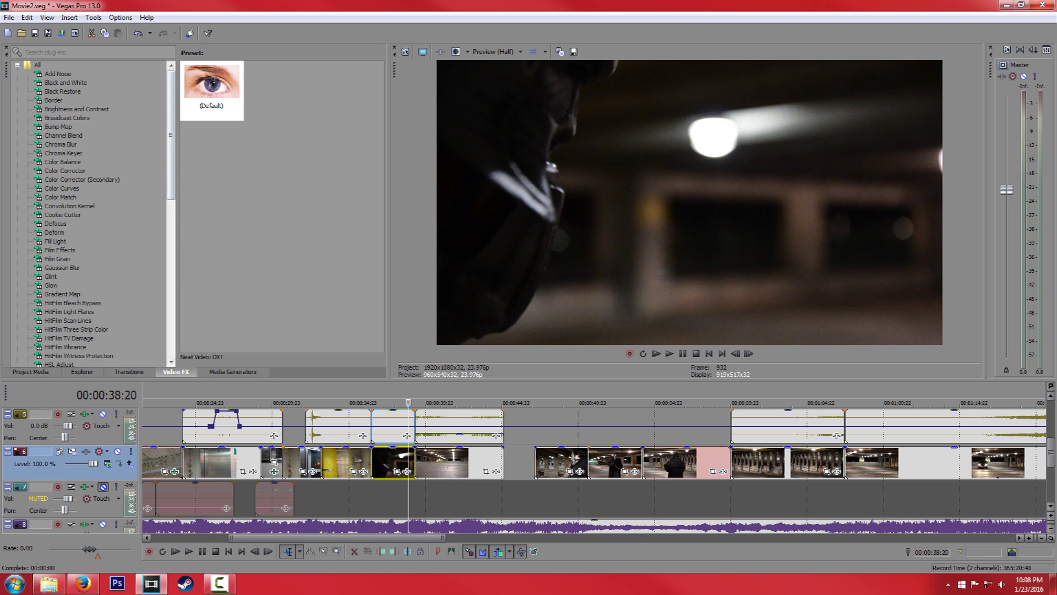
- Apply Brightness and Contrast to the garage clip, lowering brightness slightly with contrast near neutral
click(77, 109)
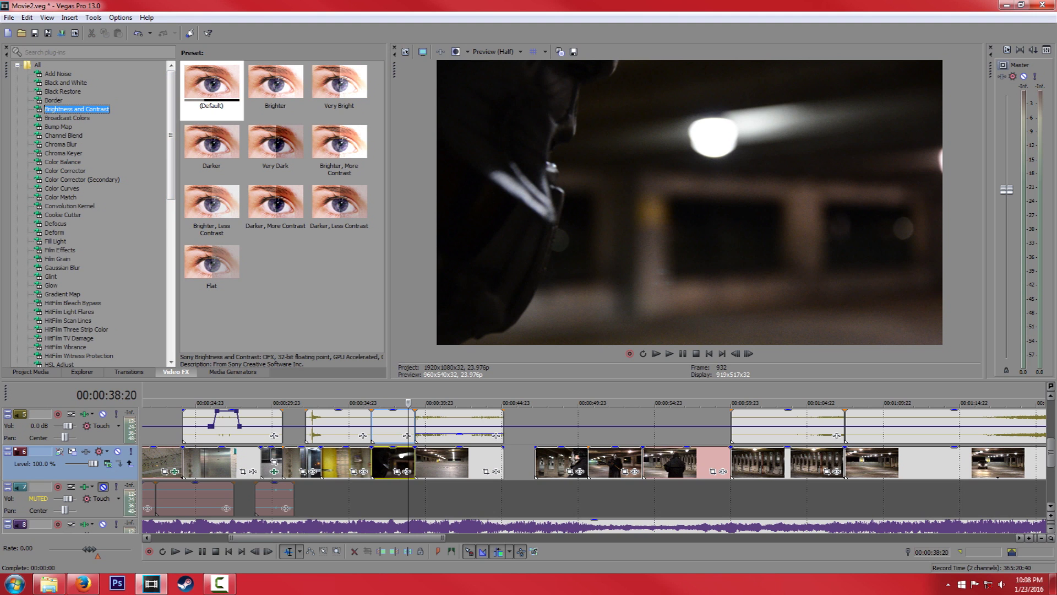
click(211, 81)
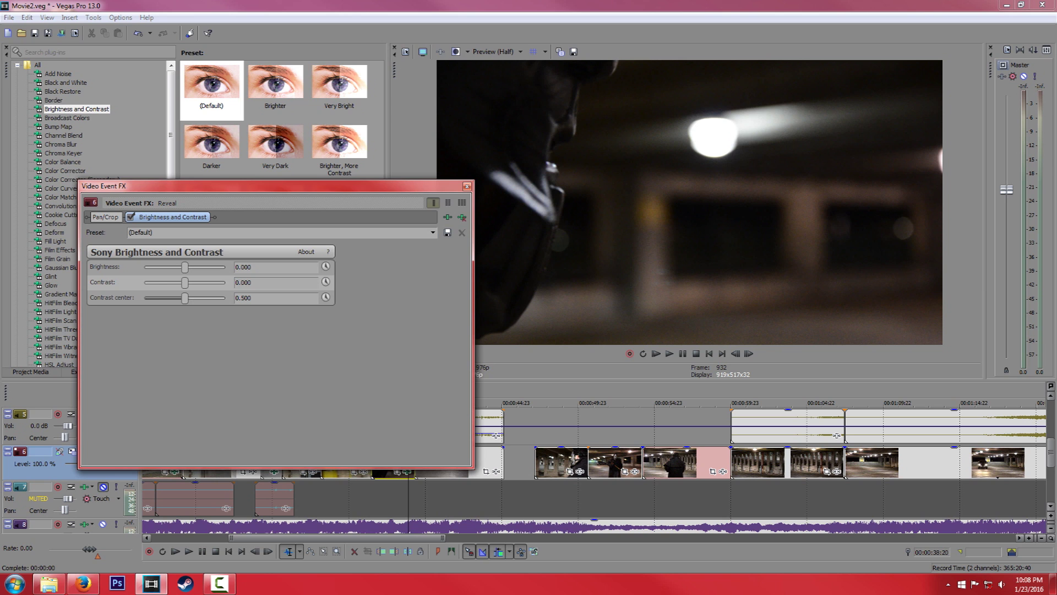
drag(206, 266, 184, 267)
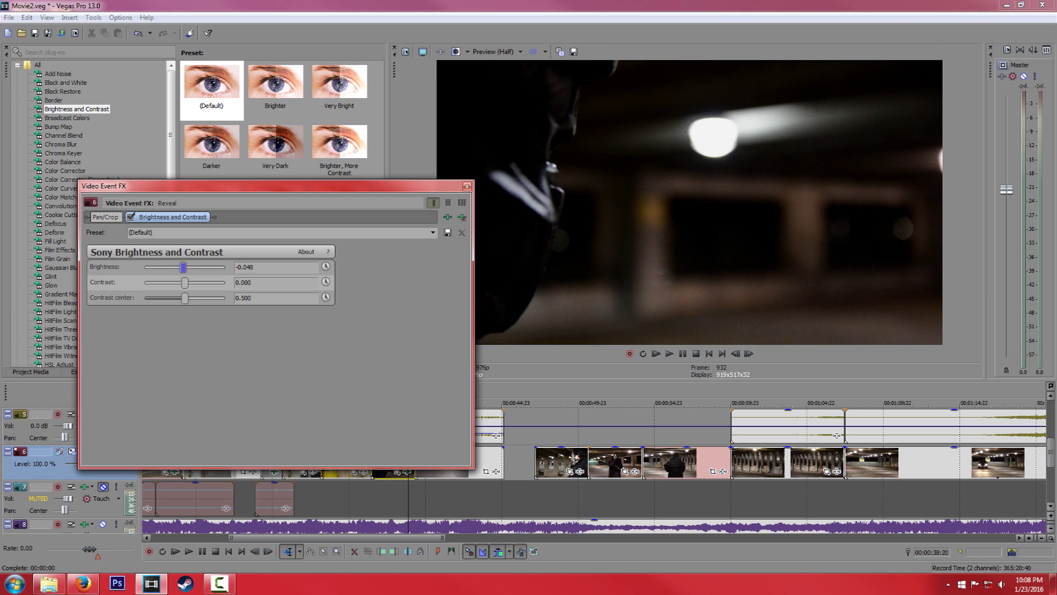
drag(184, 281, 188, 282)
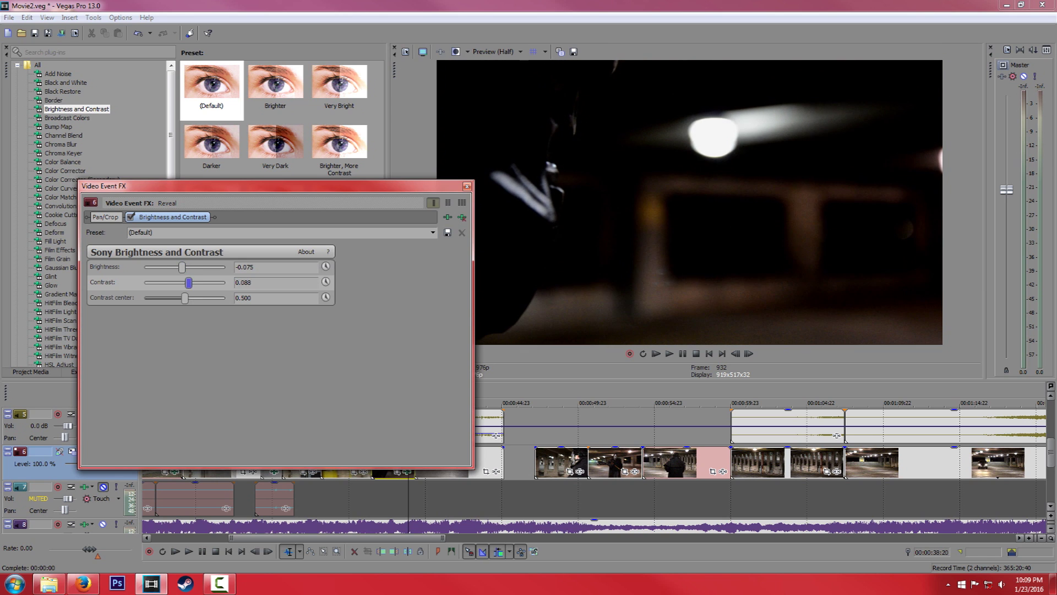
drag(189, 282, 166, 282)
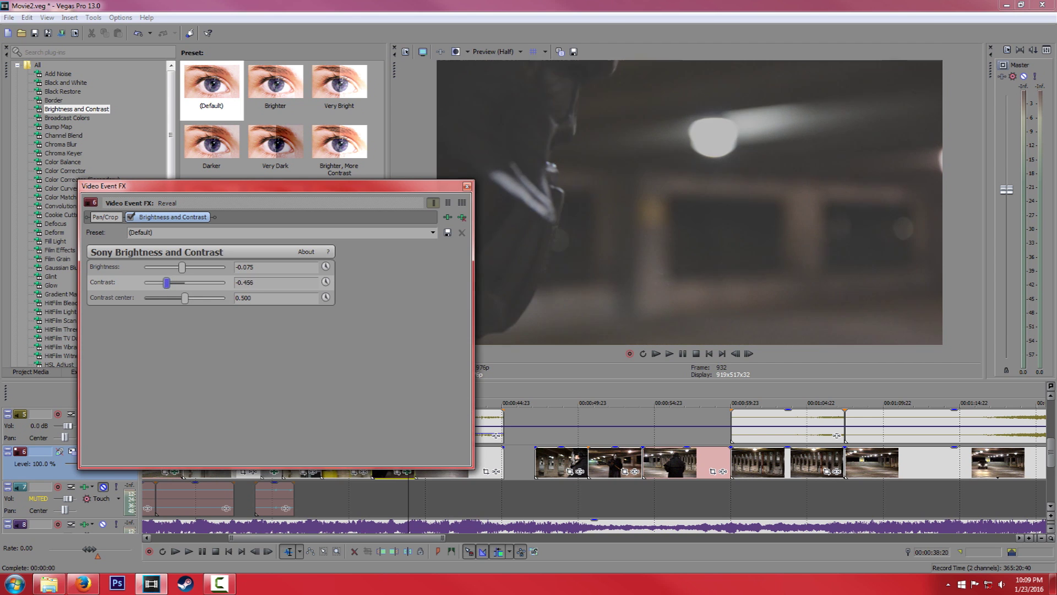
drag(166, 282, 182, 282)
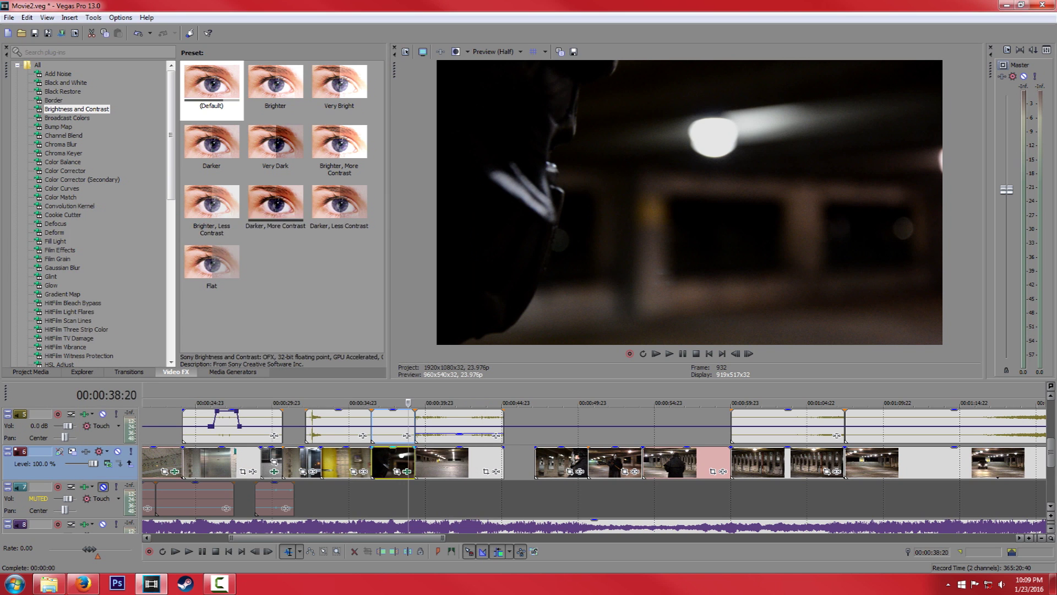
- Review the clip's effect chain, then add the Neat Video filter from the Video FX list
click(62, 162)
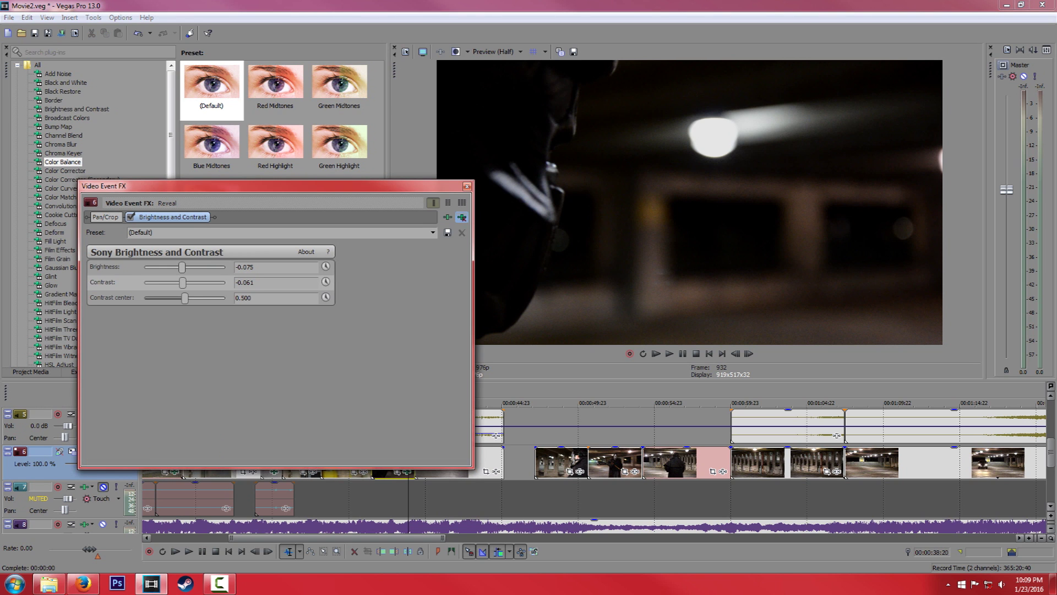
click(468, 186)
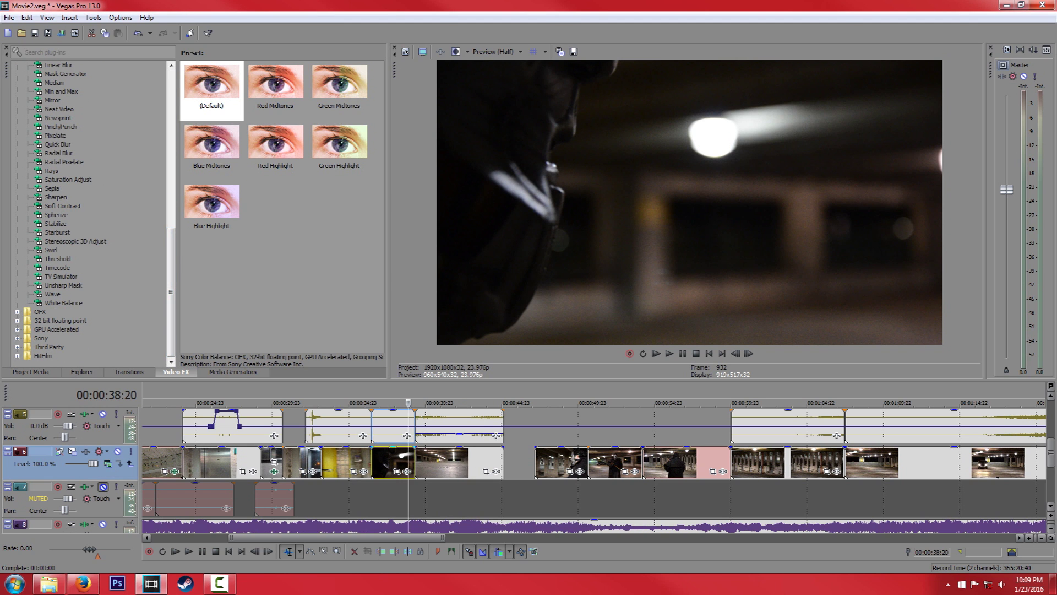
click(59, 109)
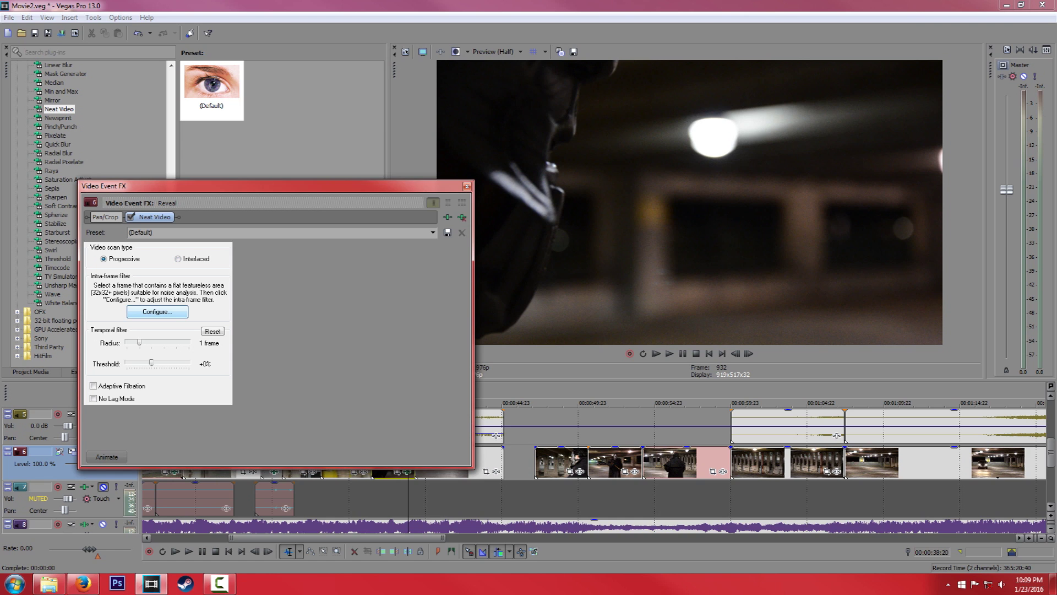
- Launch Neat Video's profiler, run Auto Profile and decline the suggested small sample area
click(156, 312)
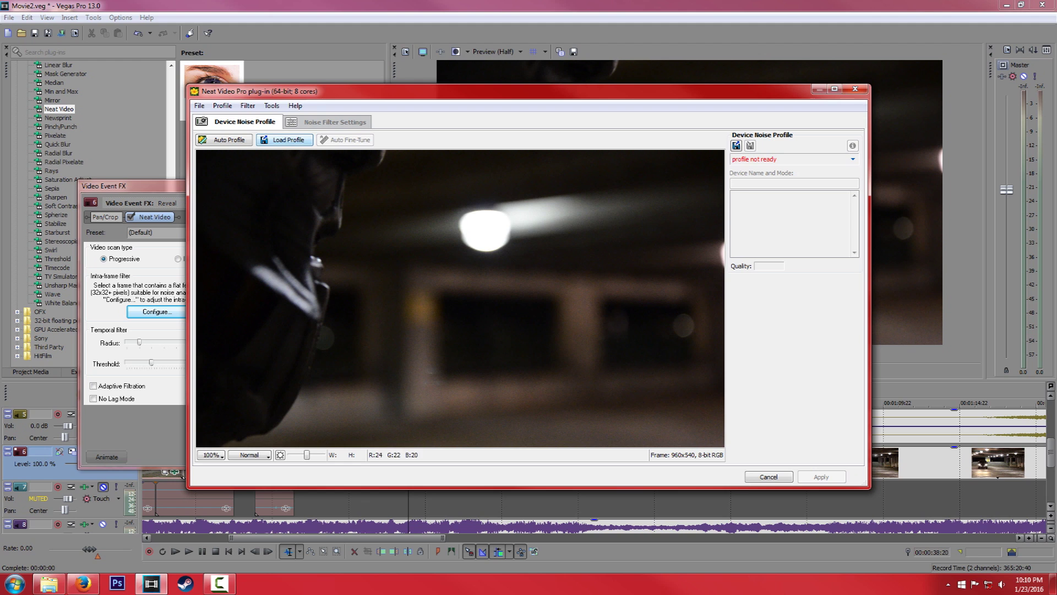
click(270, 106)
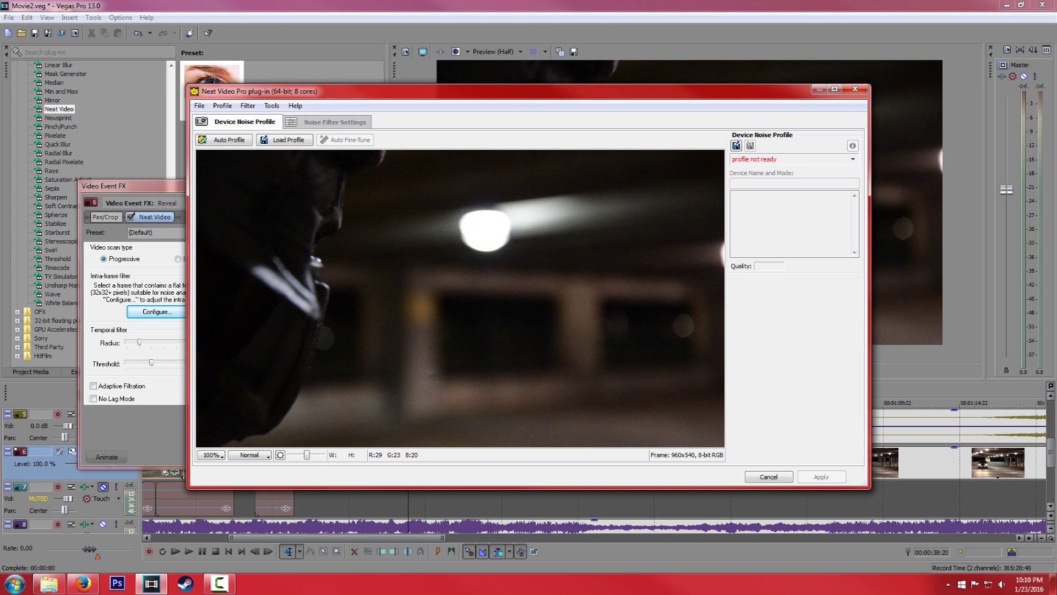
click(224, 140)
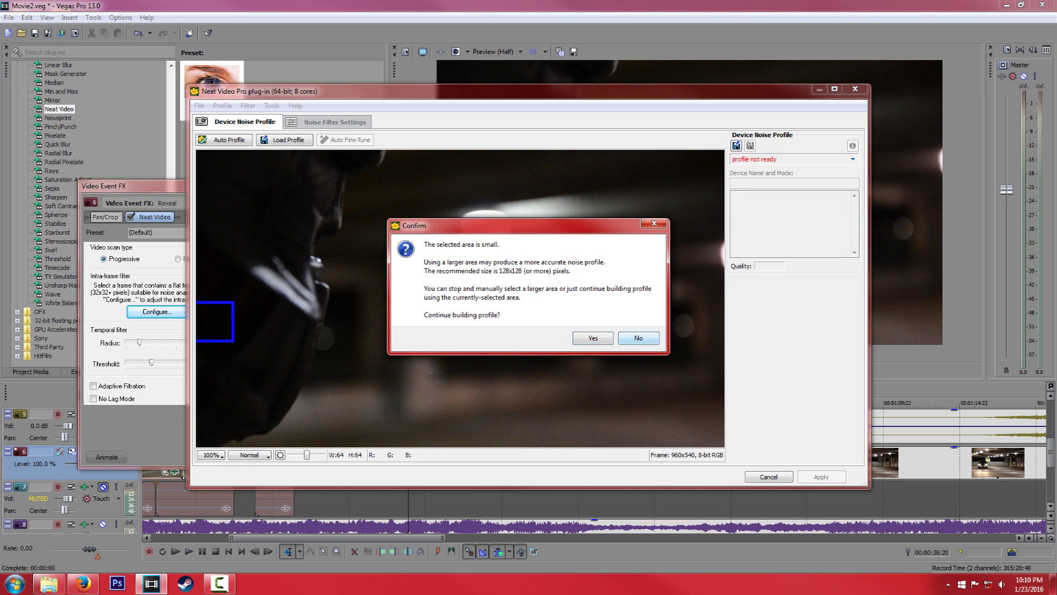
click(591, 338)
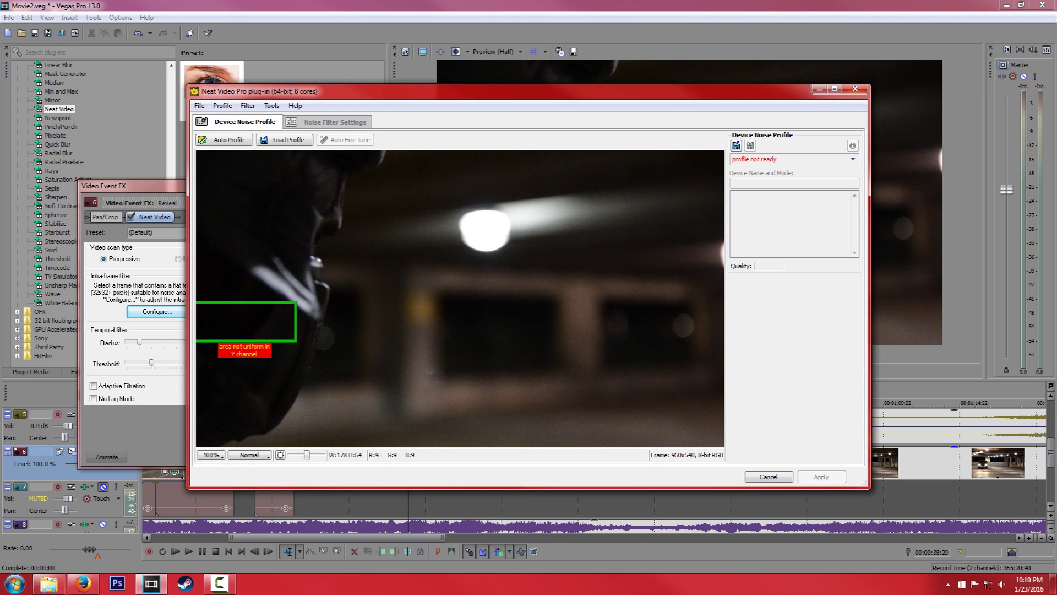
- Position the sample box over a uniform dark pillar area and build the noise profile (23% quality)
drag(246, 321, 307, 335)
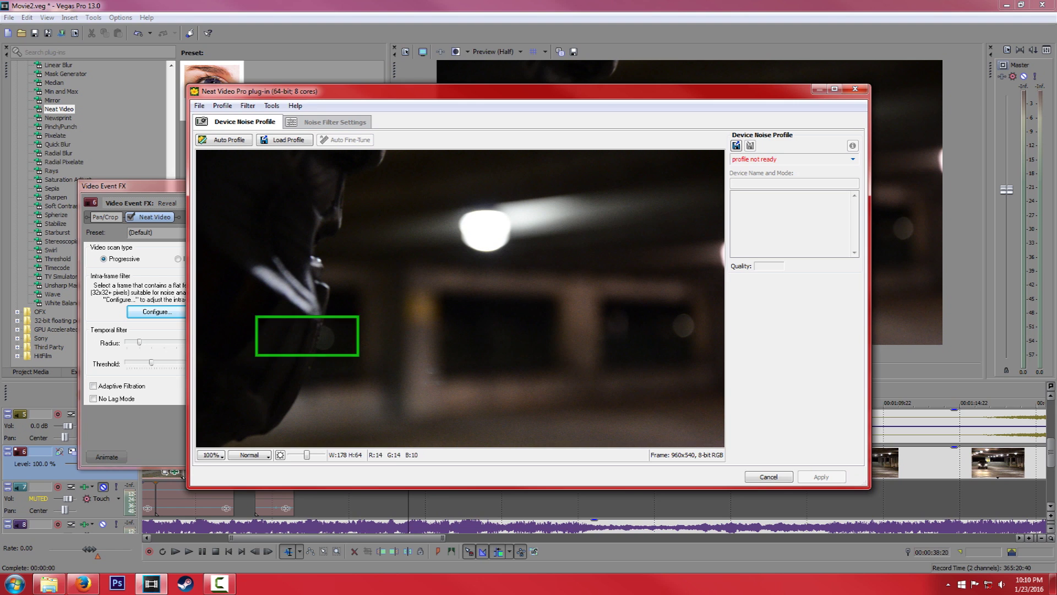
drag(307, 336, 671, 423)
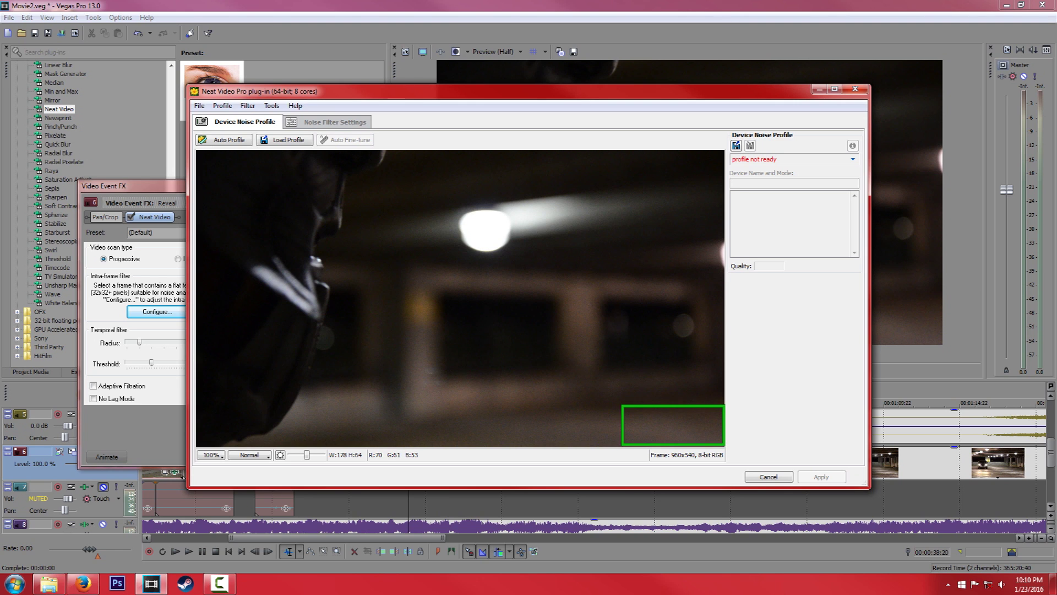
drag(671, 425, 553, 366)
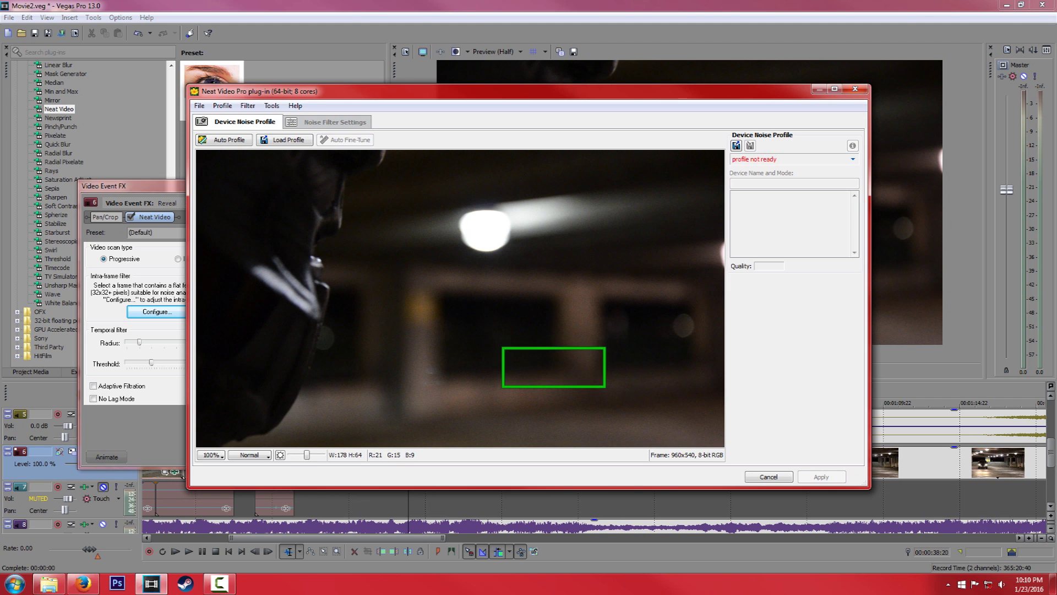
drag(552, 367, 539, 362)
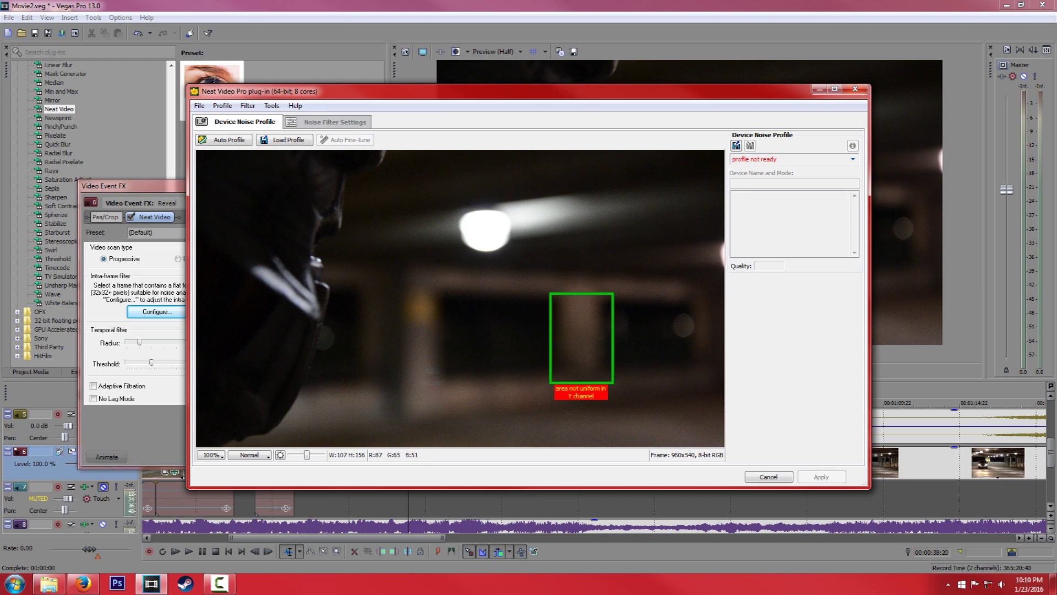
drag(581, 337, 548, 273)
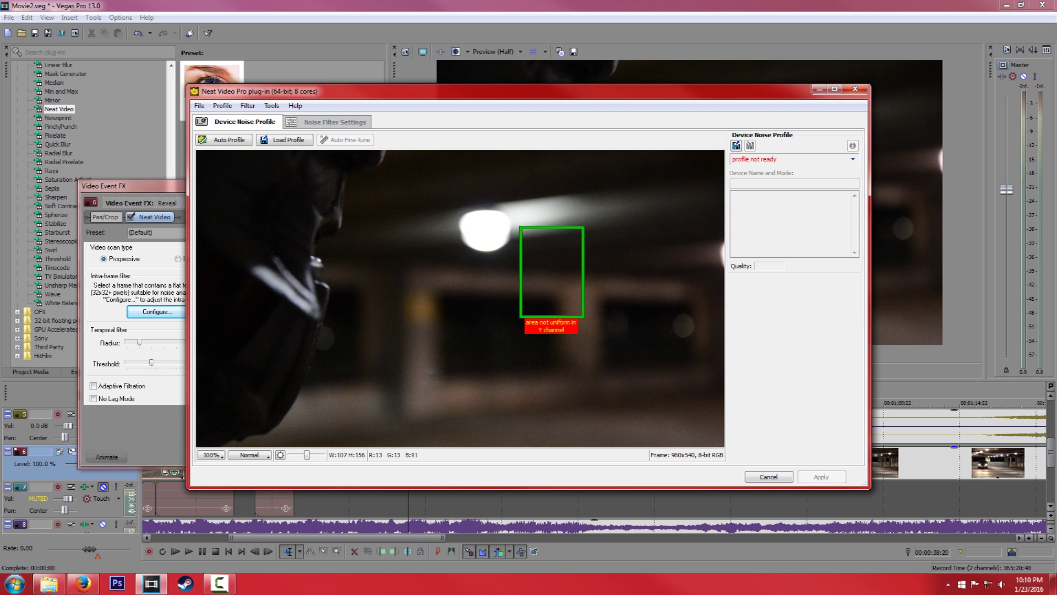
click(224, 140)
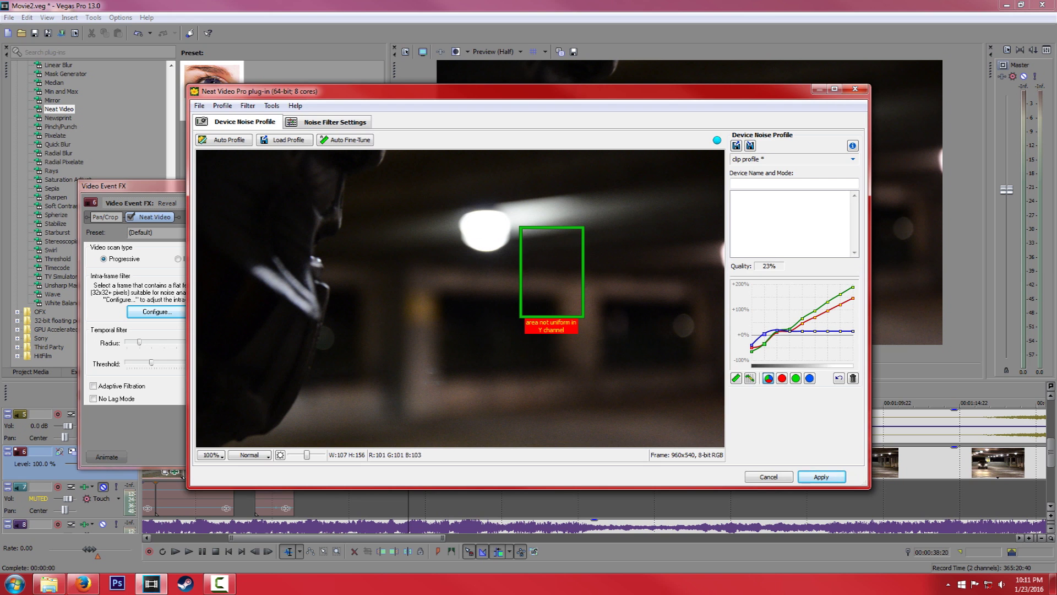
- Refine the sample area toward the frame centre, view Noise Filter Settings, then close the Neat Video window
drag(552, 271, 679, 422)
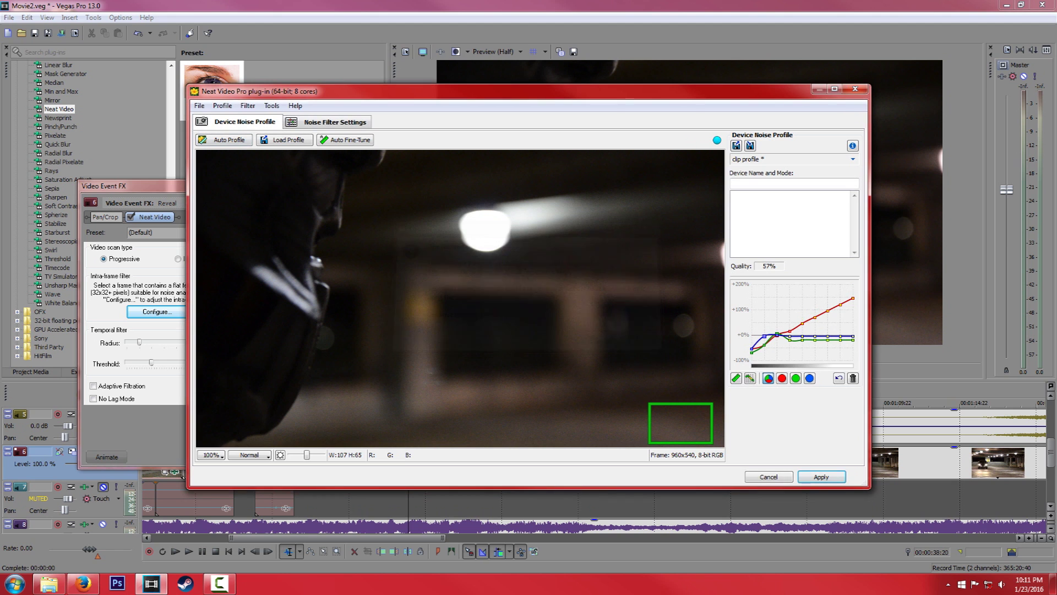
click(336, 122)
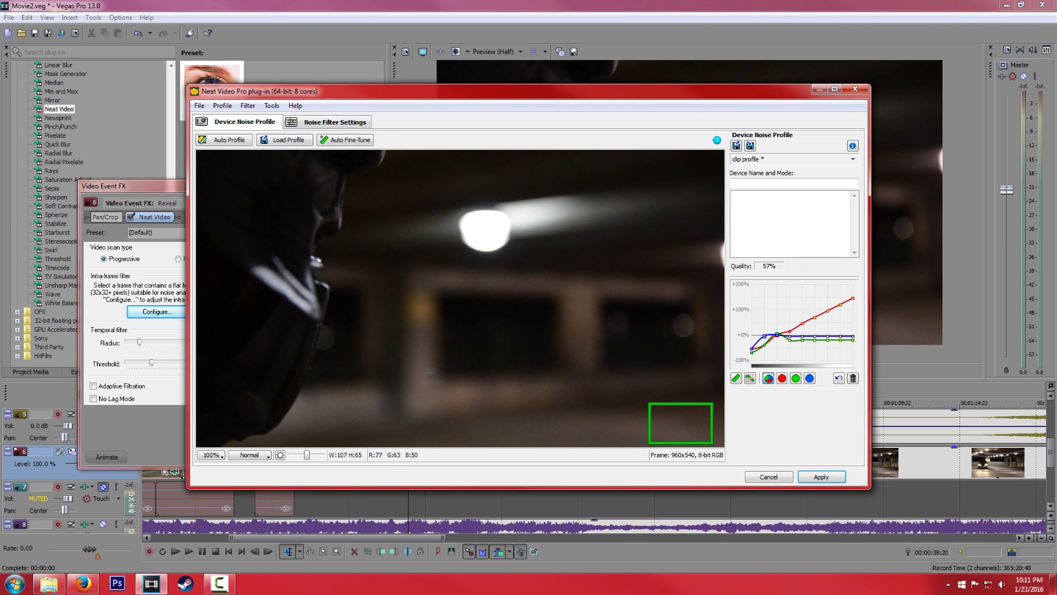
drag(679, 422, 552, 239)
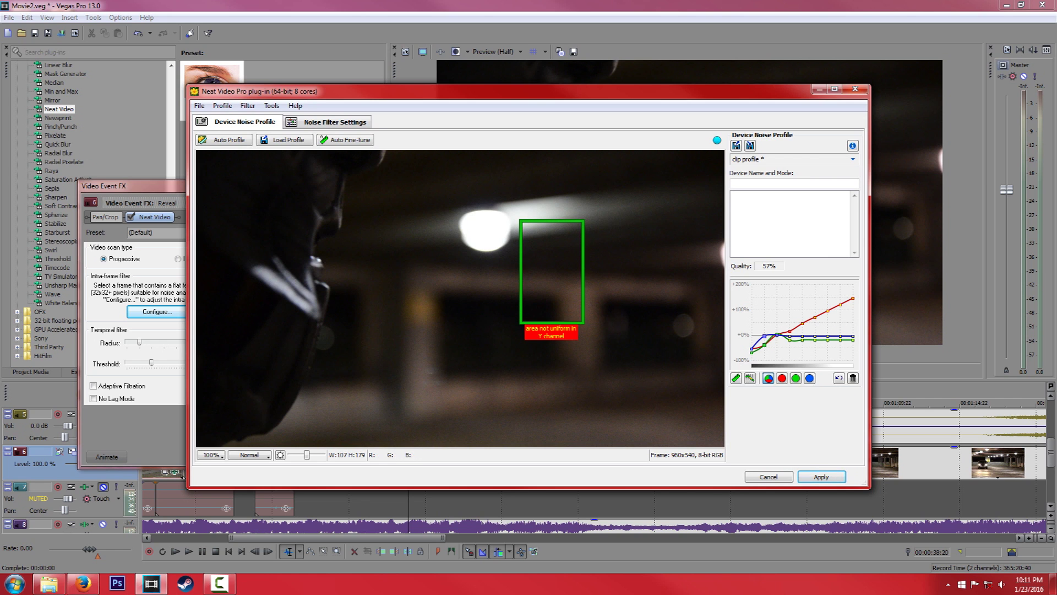
click(335, 122)
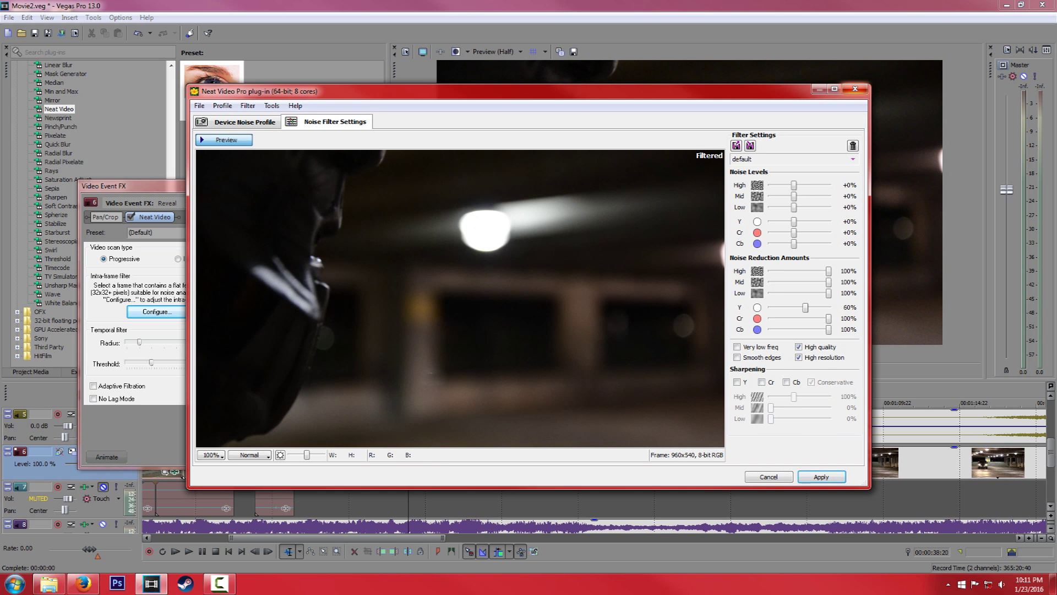
click(768, 476)
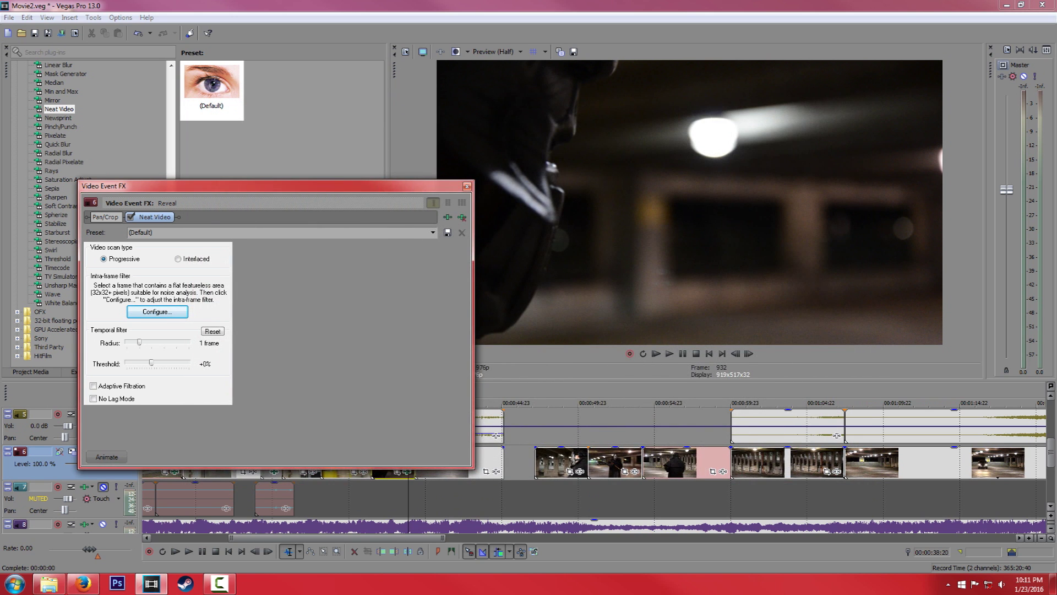
- Reopen Neat Video, glance at the Help menu, and mark a flat patch on the lower-right floor
click(155, 312)
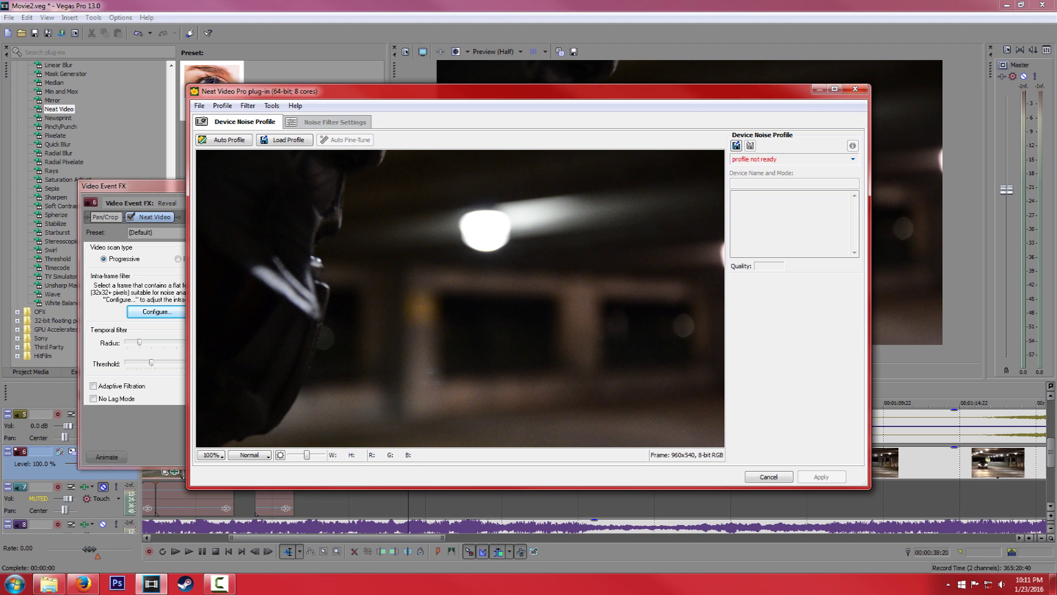
click(295, 106)
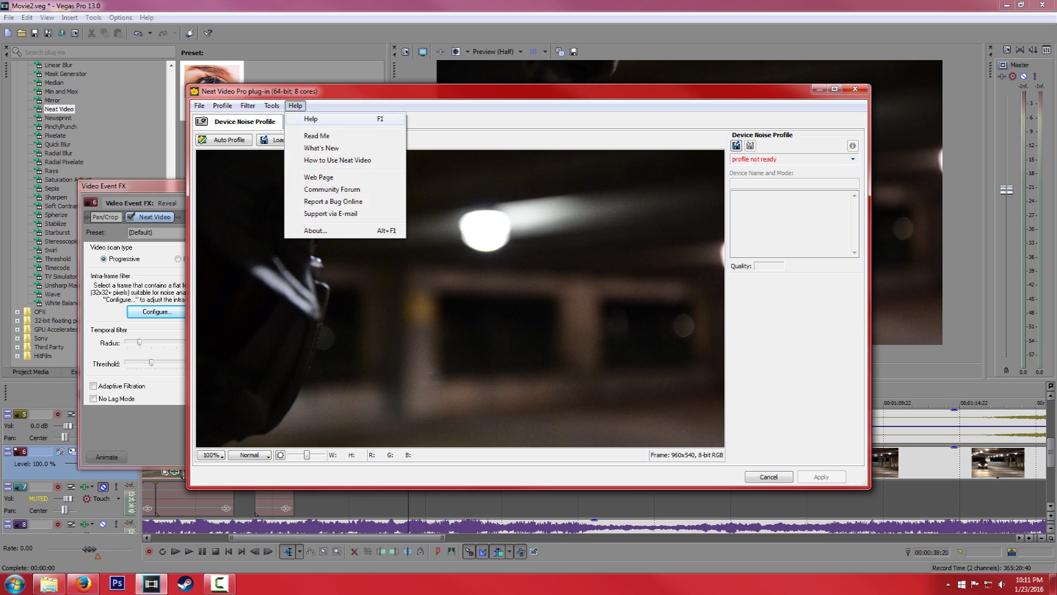
click(271, 106)
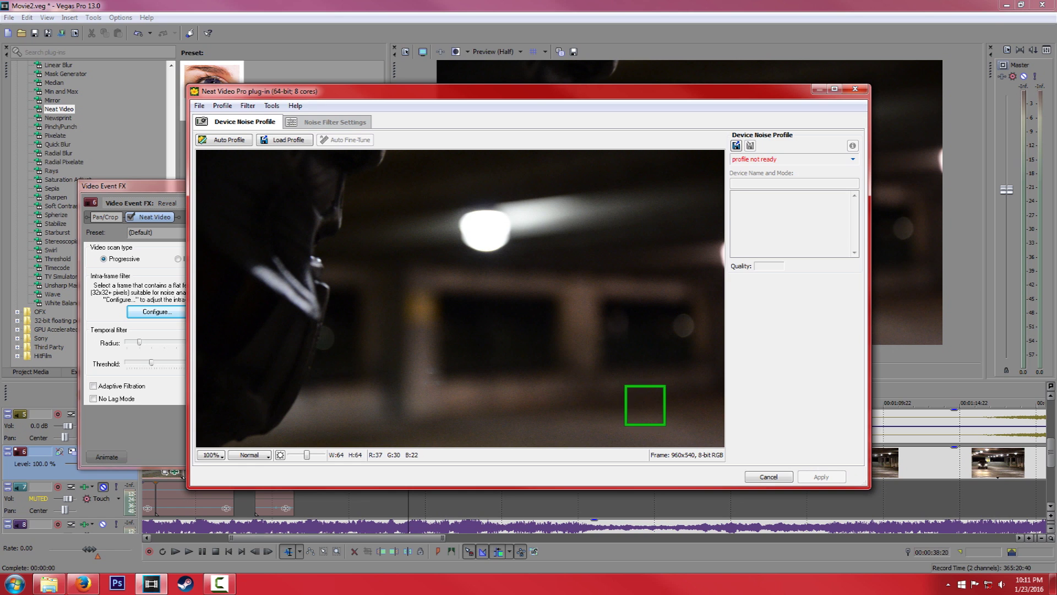
drag(644, 404, 701, 425)
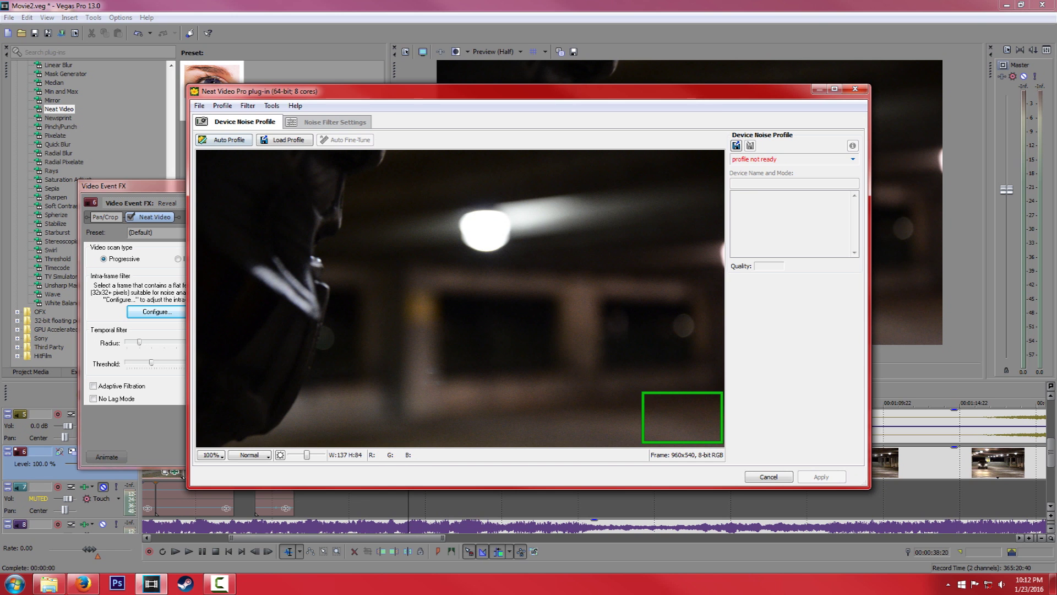
- Auto Profile the floor patch (48% quality) and view the filtered preview in Noise Filter Settings
click(224, 140)
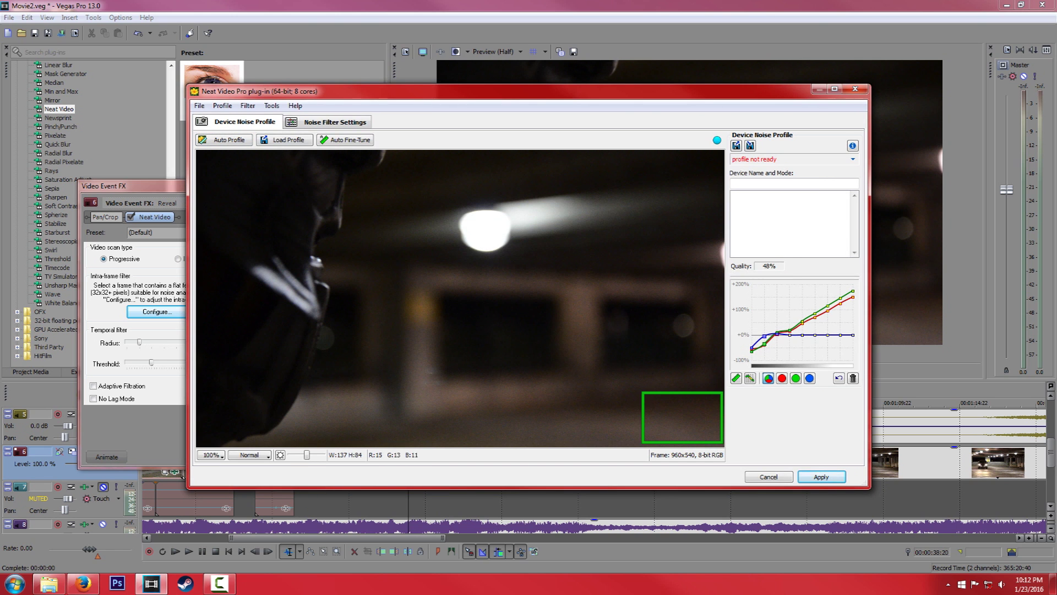
click(333, 122)
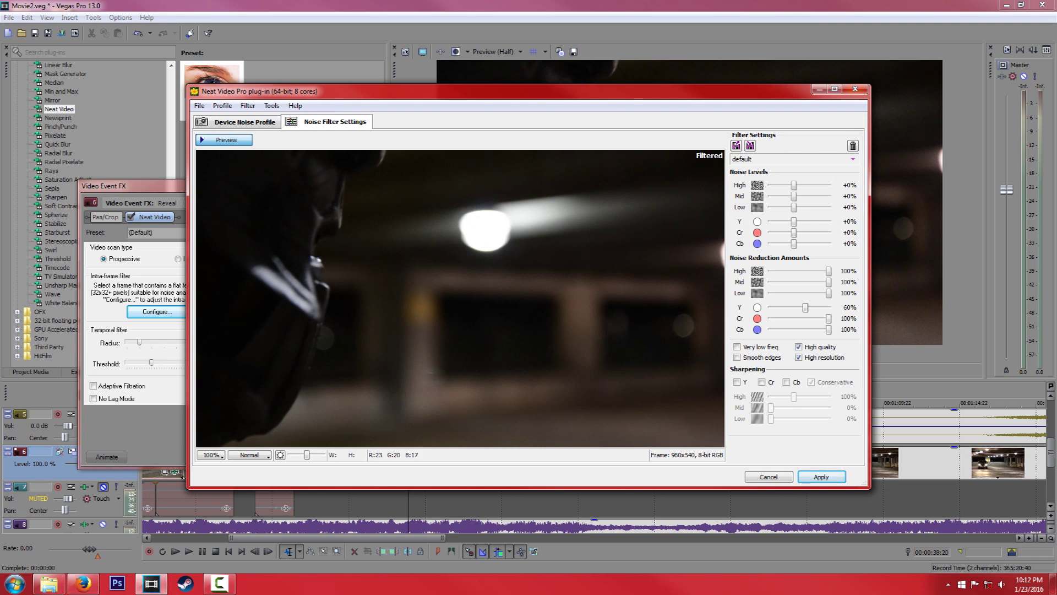
click(238, 121)
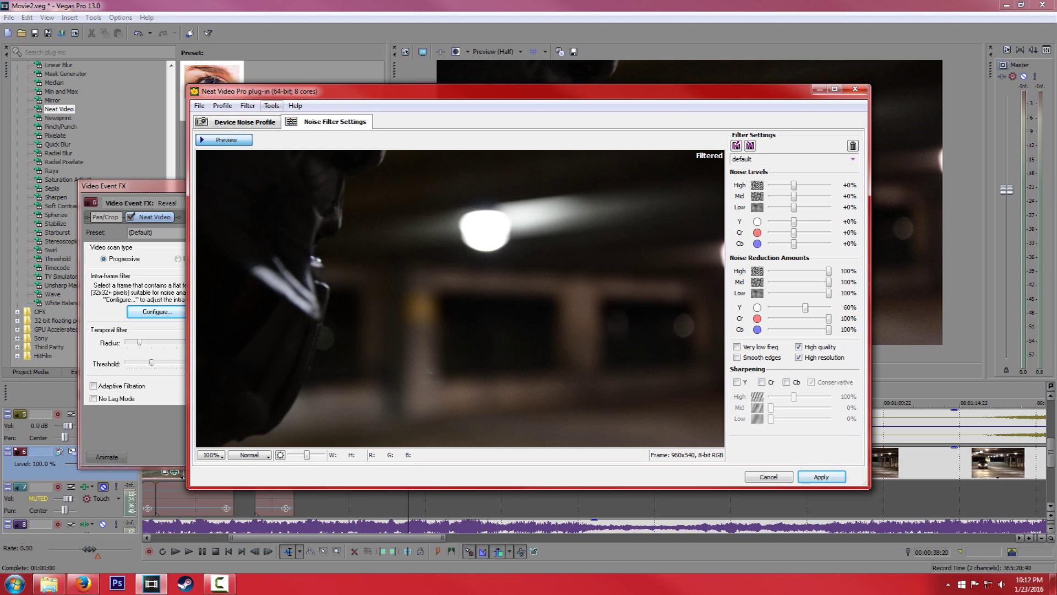
click(271, 106)
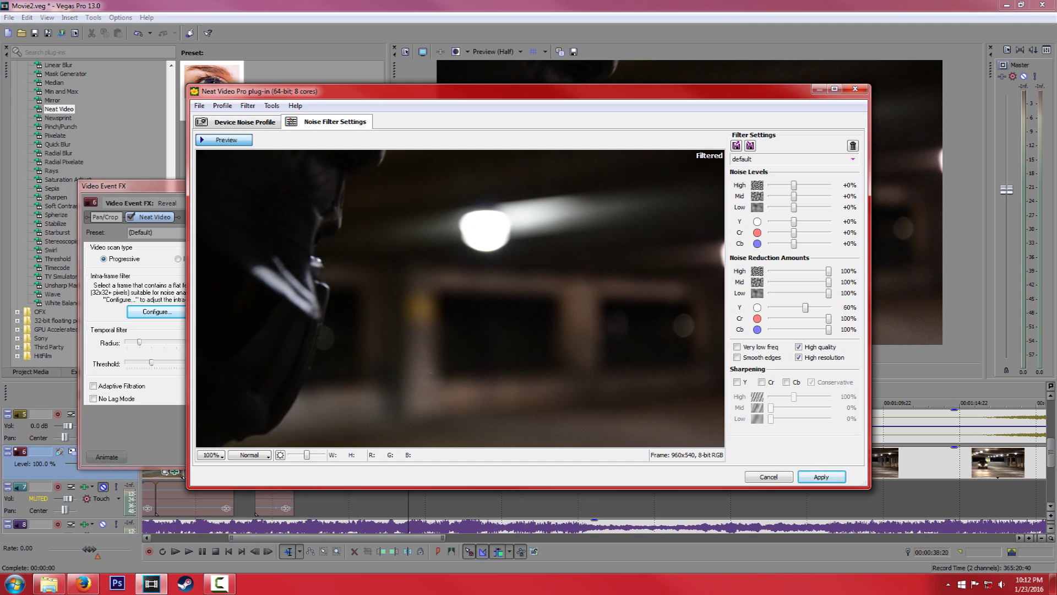
- Set High noise +40%, Mid +50%, Cb sharpening Mid 30%, apply and close Video Event FX
drag(793, 185, 802, 185)
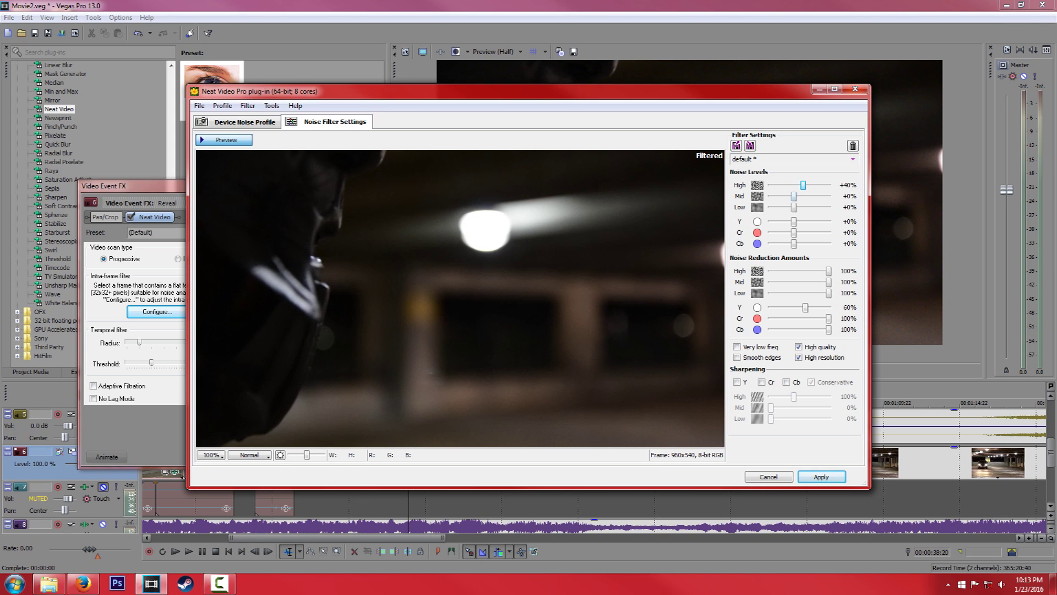
drag(795, 196, 805, 196)
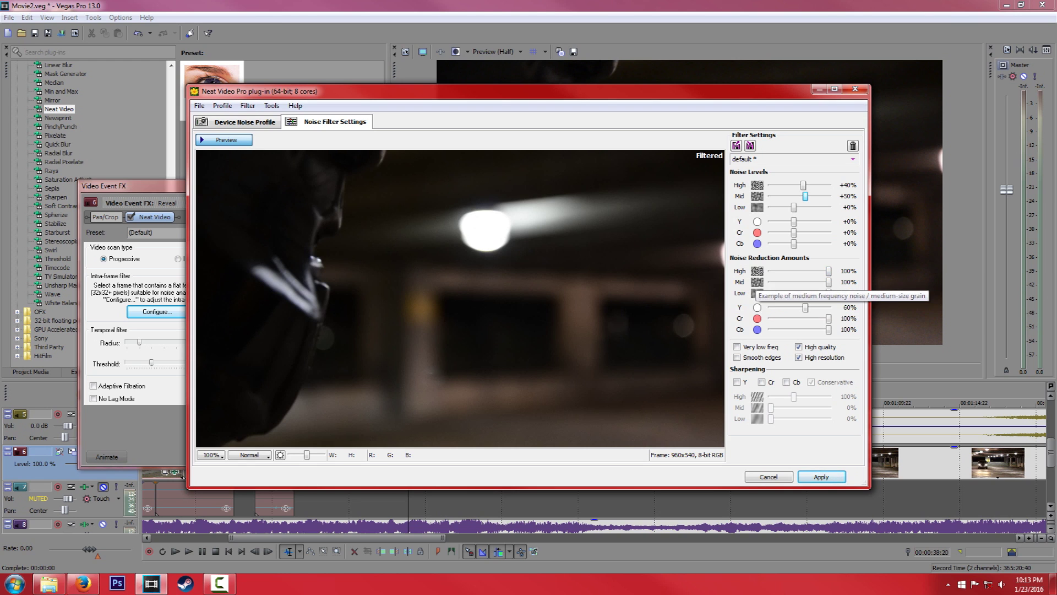
mouse_move(828, 293)
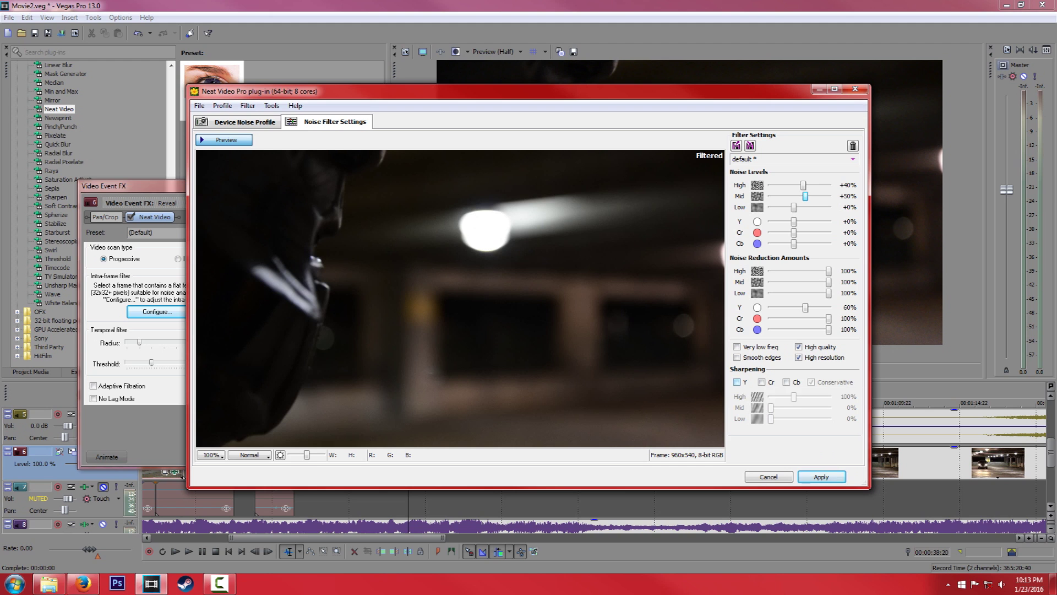
mouse_move(786, 382)
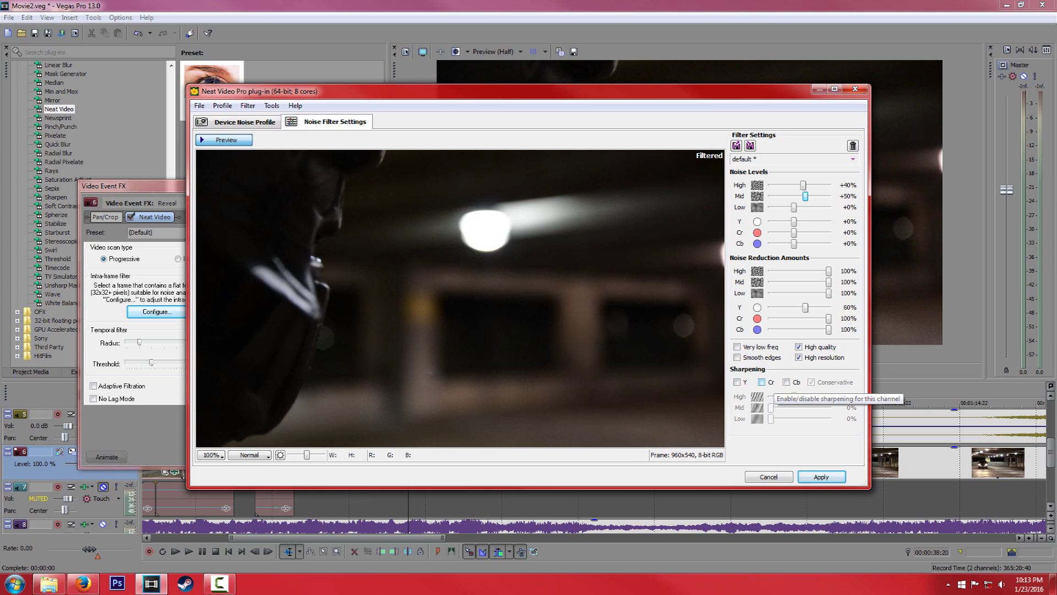
click(786, 382)
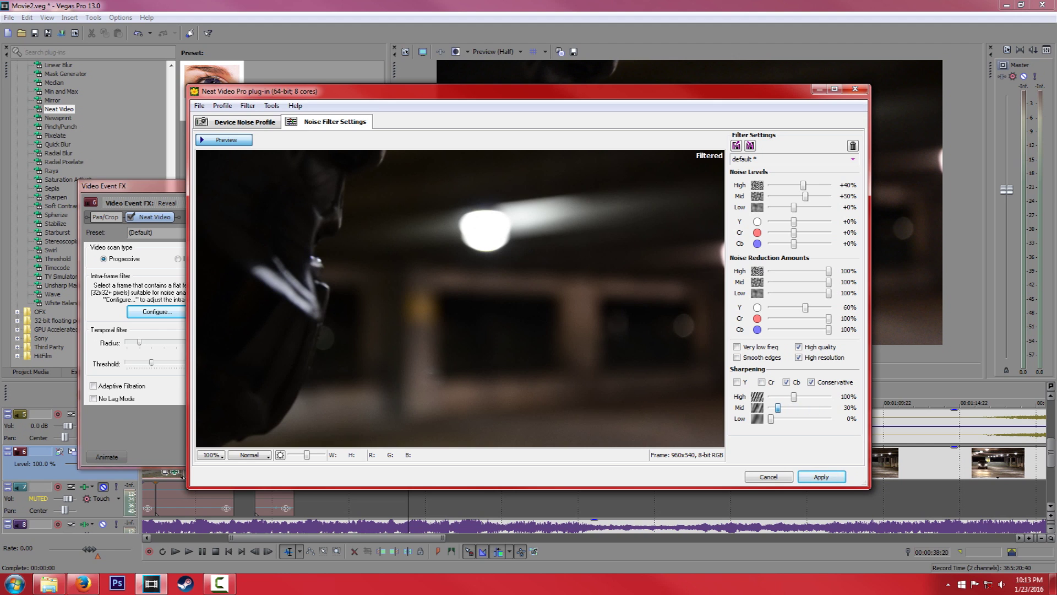
drag(770, 418, 781, 419)
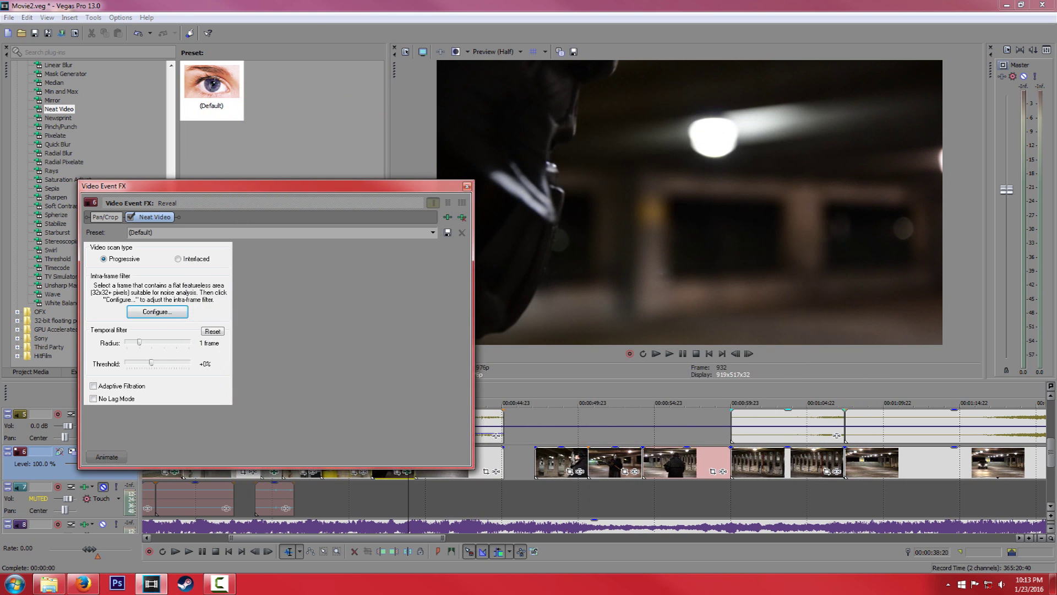
click(466, 186)
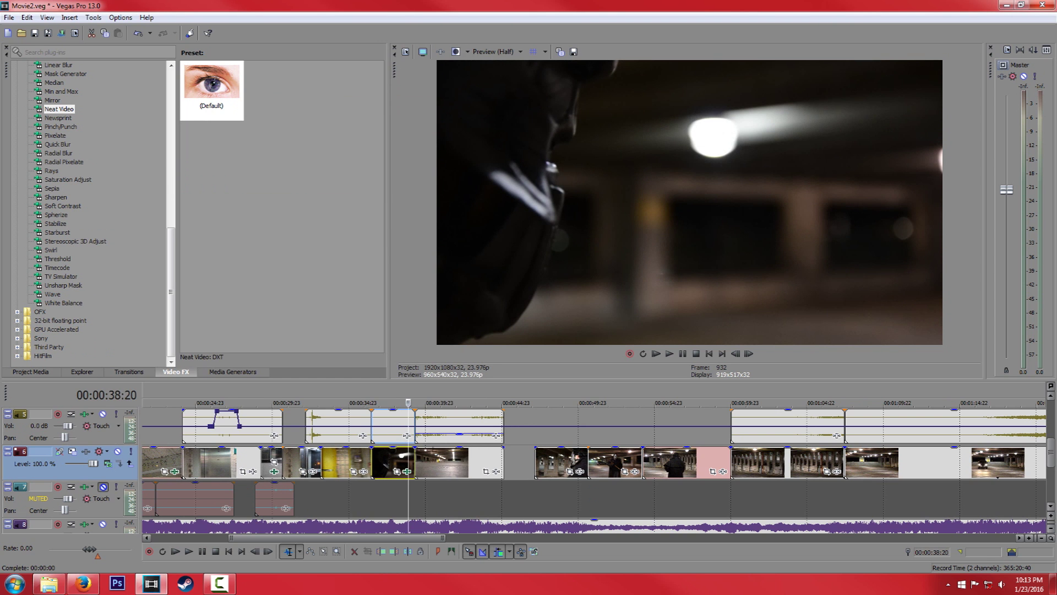